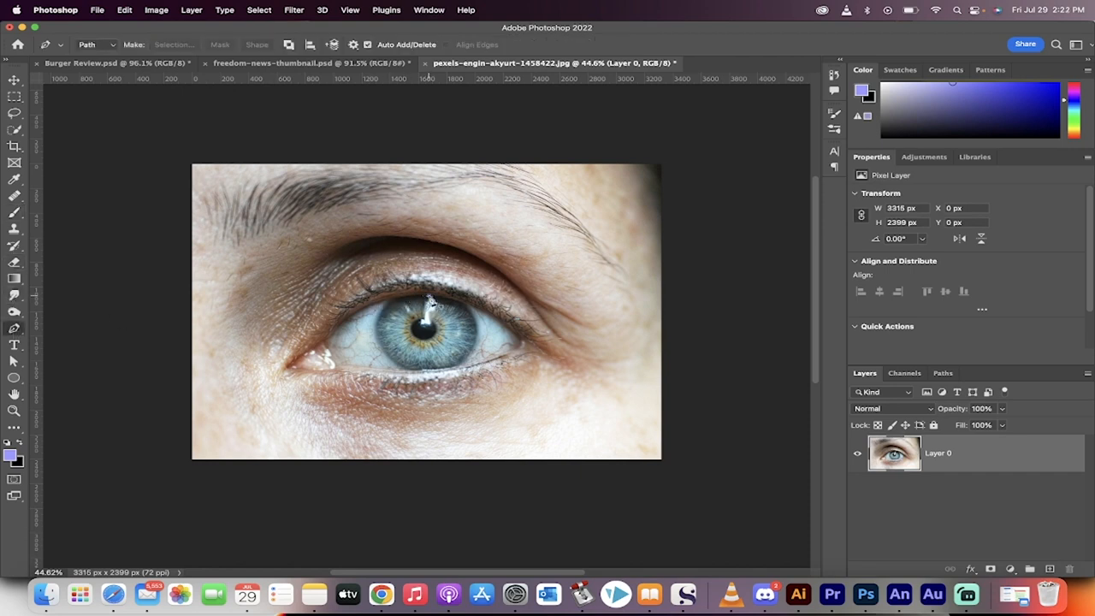
- Draw a Pen path tracing the edge of the blue iris in the zoomed eye photo
left_click_drag(426, 299, 386, 304)
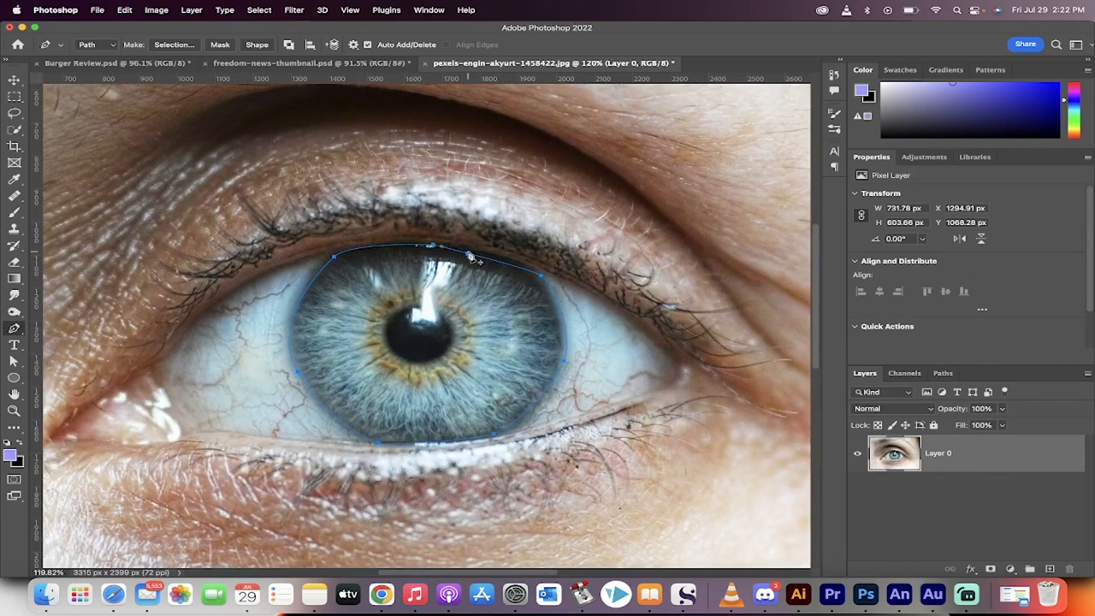
- Make a selection from the iris path with a 4-pixel feather radius
right_click(469, 257)
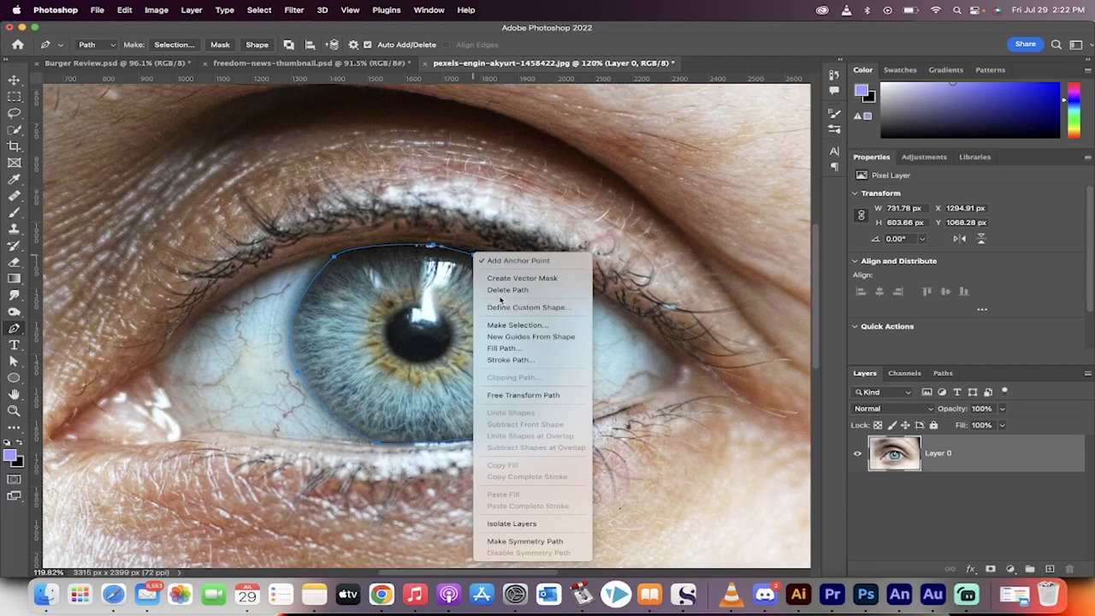
left_click(517, 324)
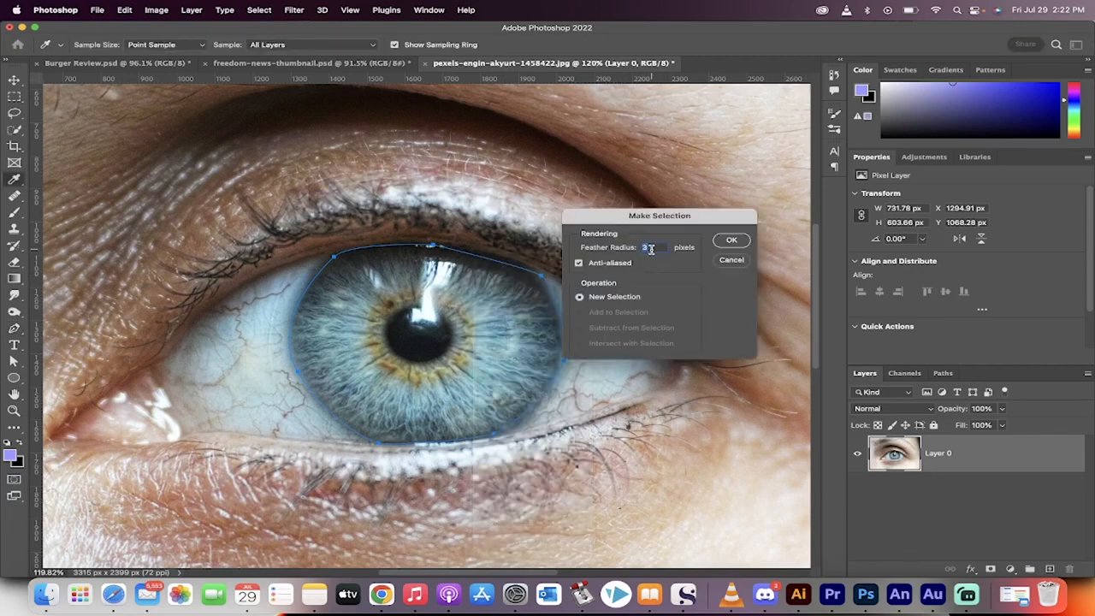
type("4")
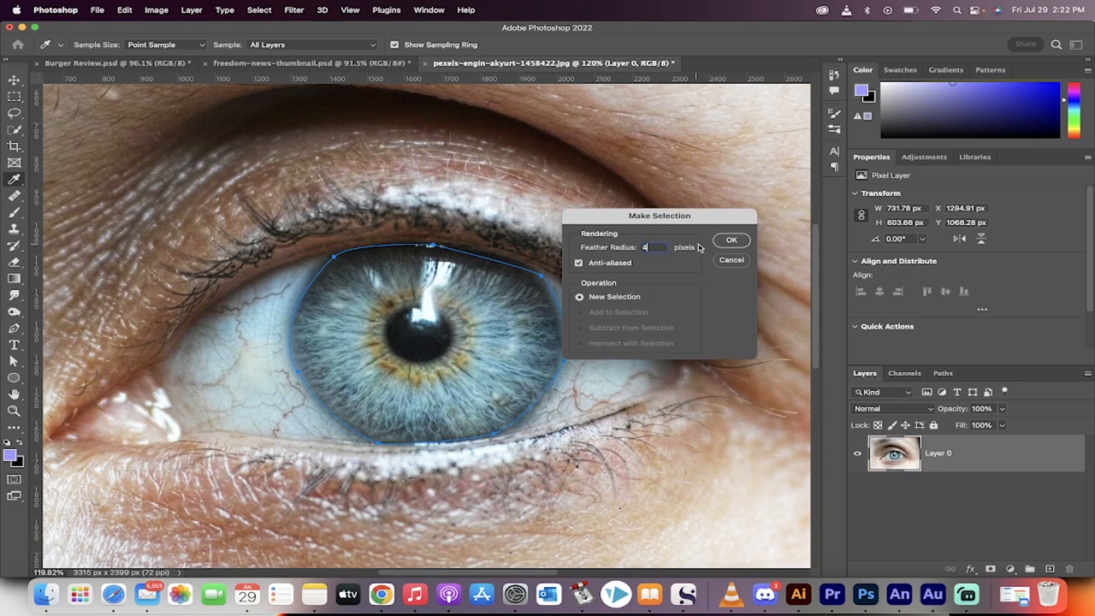
left_click(730, 240)
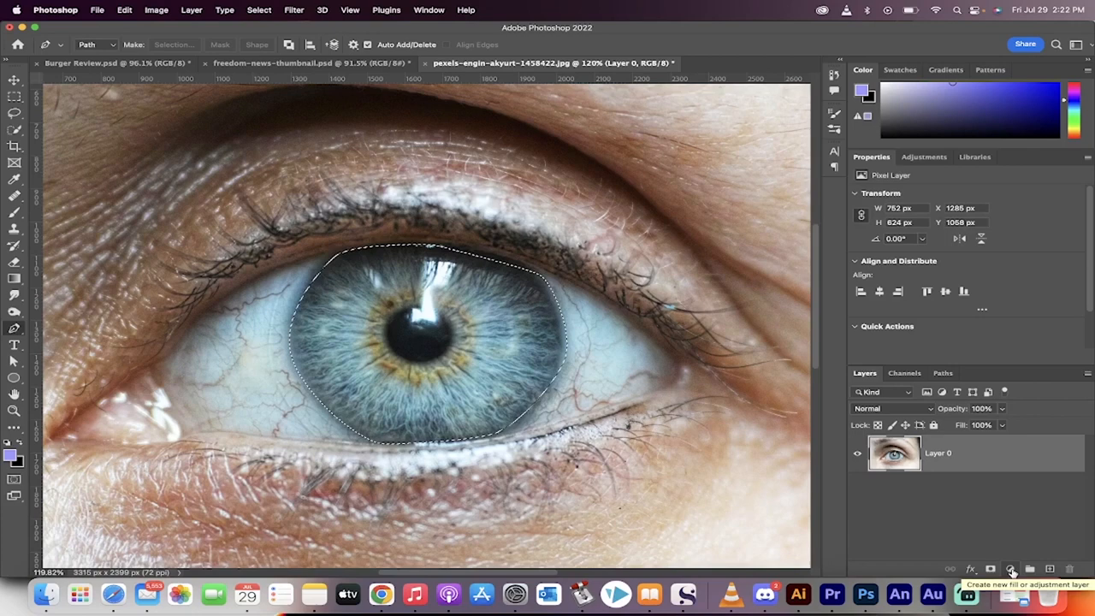
- Add a Solid Color fill layer in dark, fully saturated green over the iris
left_click(1011, 569)
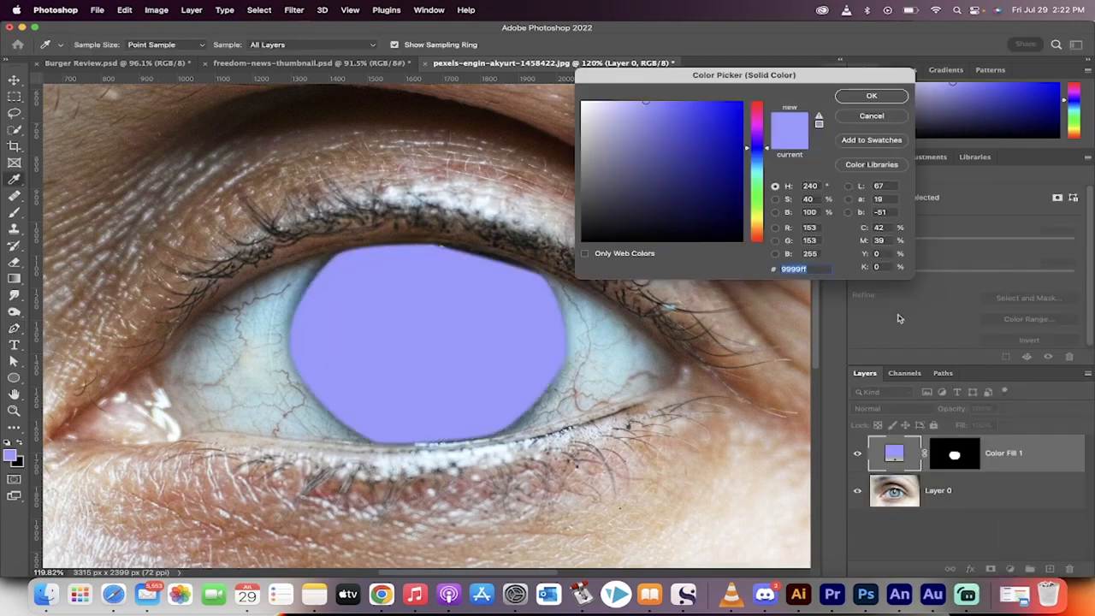
left_click(756, 195)
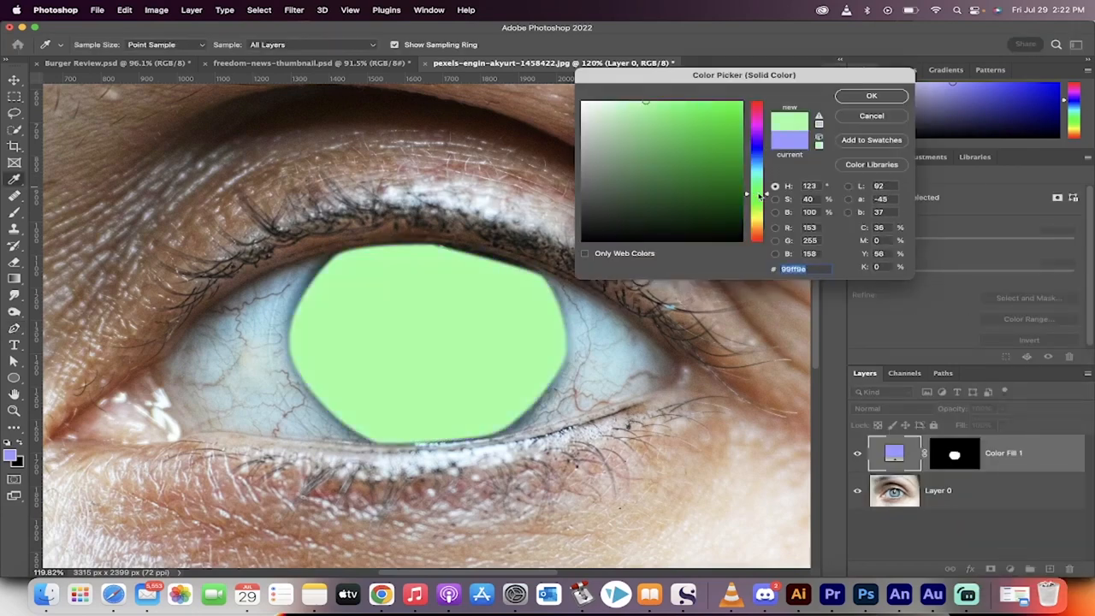
left_click(746, 186)
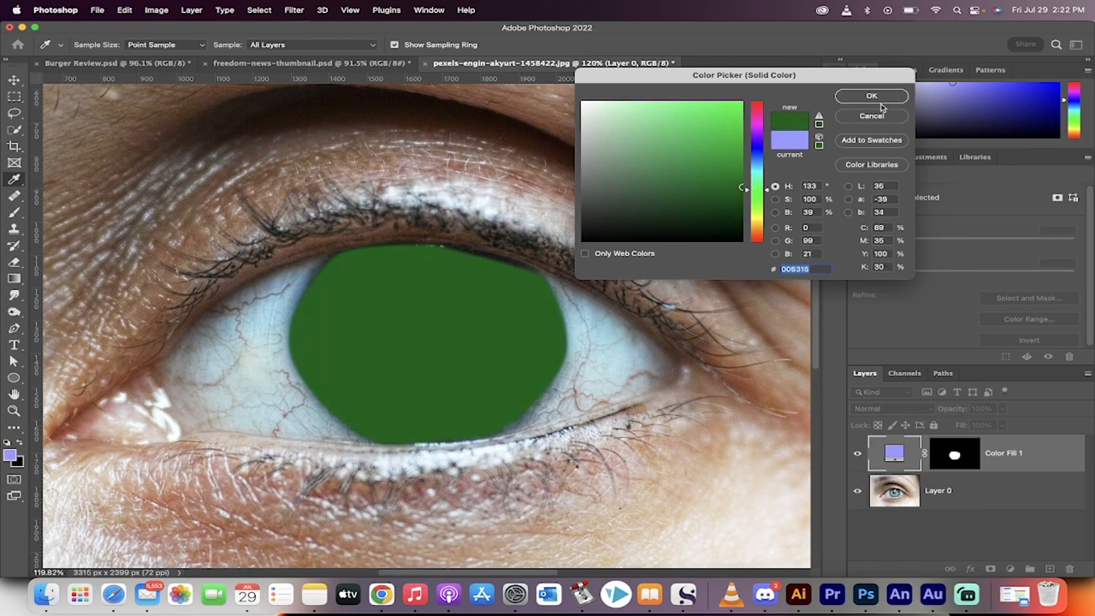
left_click(870, 95)
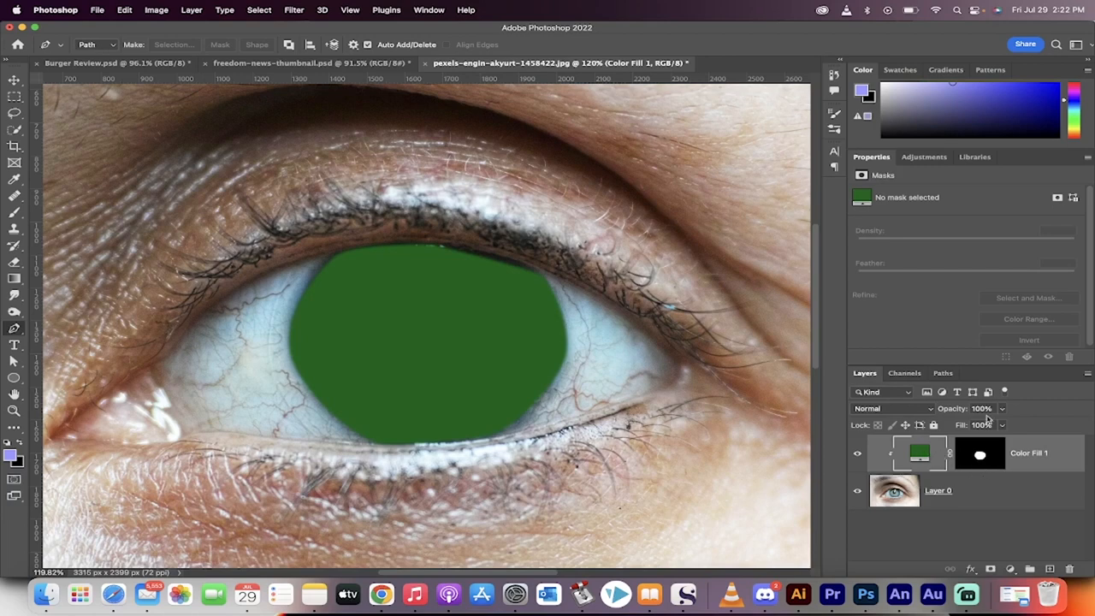
- Set the green fill layer to 61% opacity with the Color blend mode
left_click_drag(1005, 426, 980, 425)
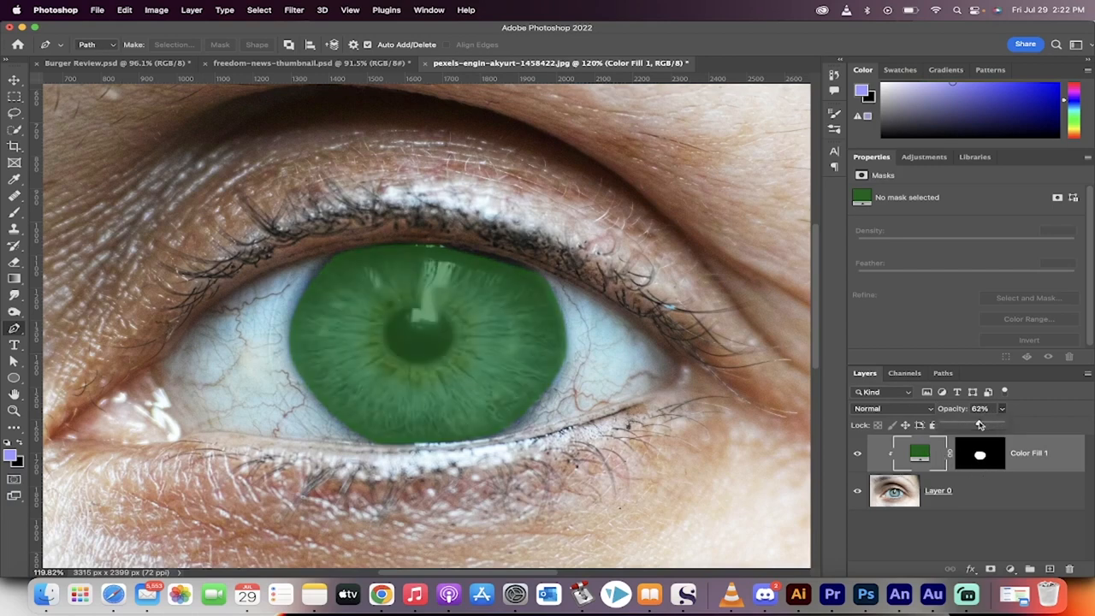
left_click_drag(984, 425, 980, 425)
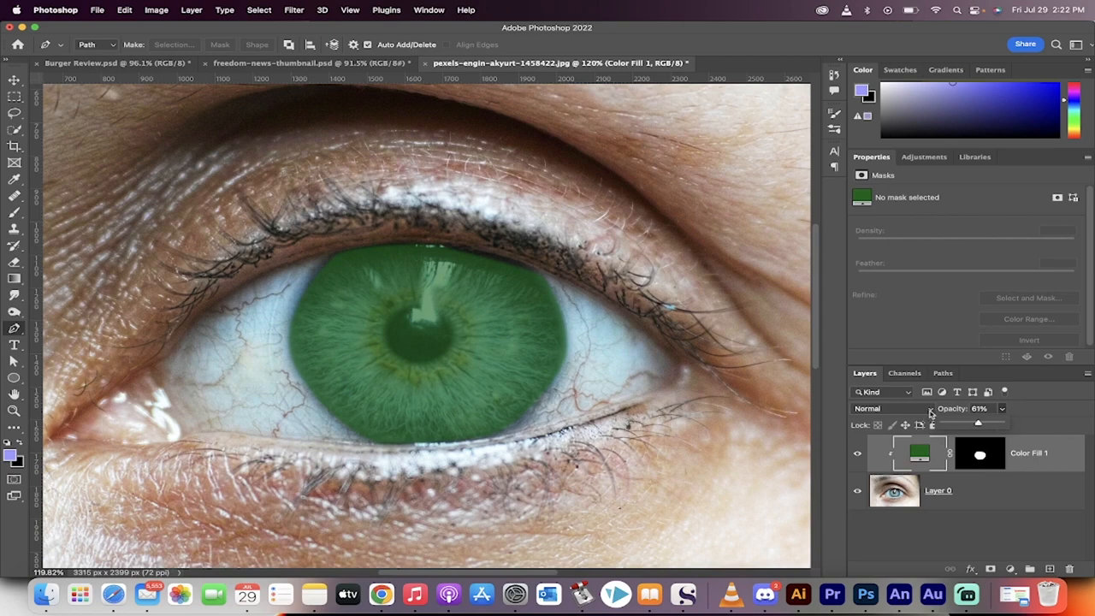
left_click(889, 408)
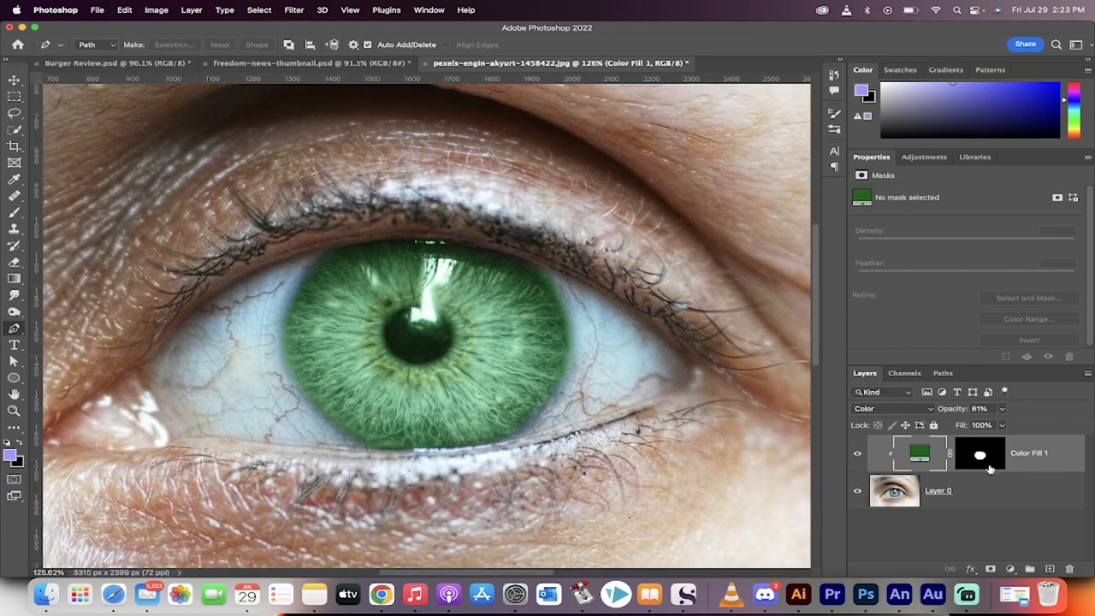
- Feather the Color Fill 1 layer mask to 7.7 px in Properties
left_click(980, 453)
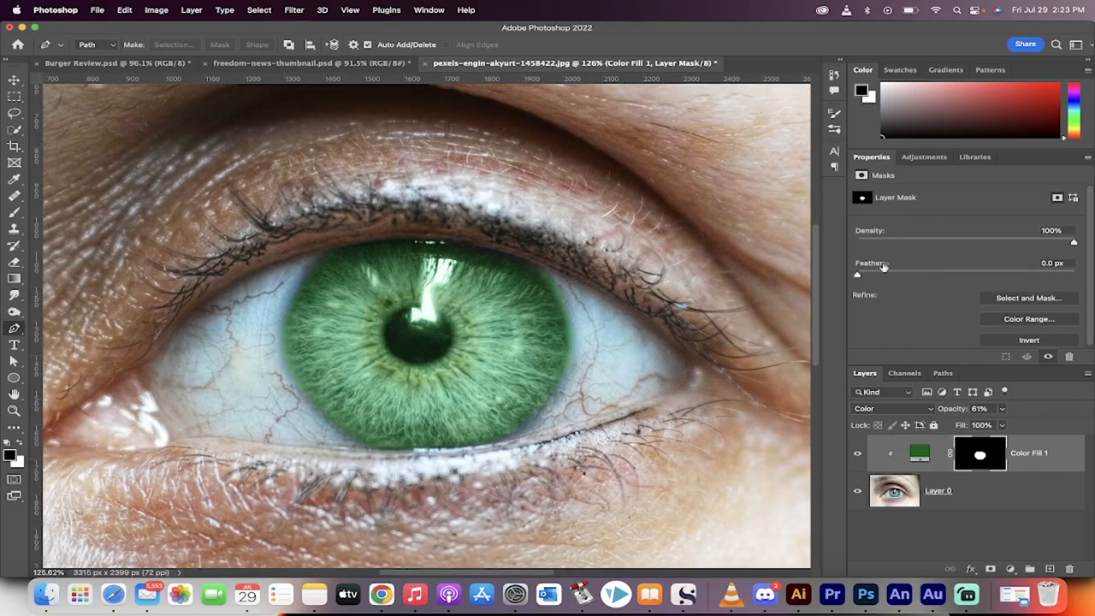
left_click_drag(857, 274, 917, 274)
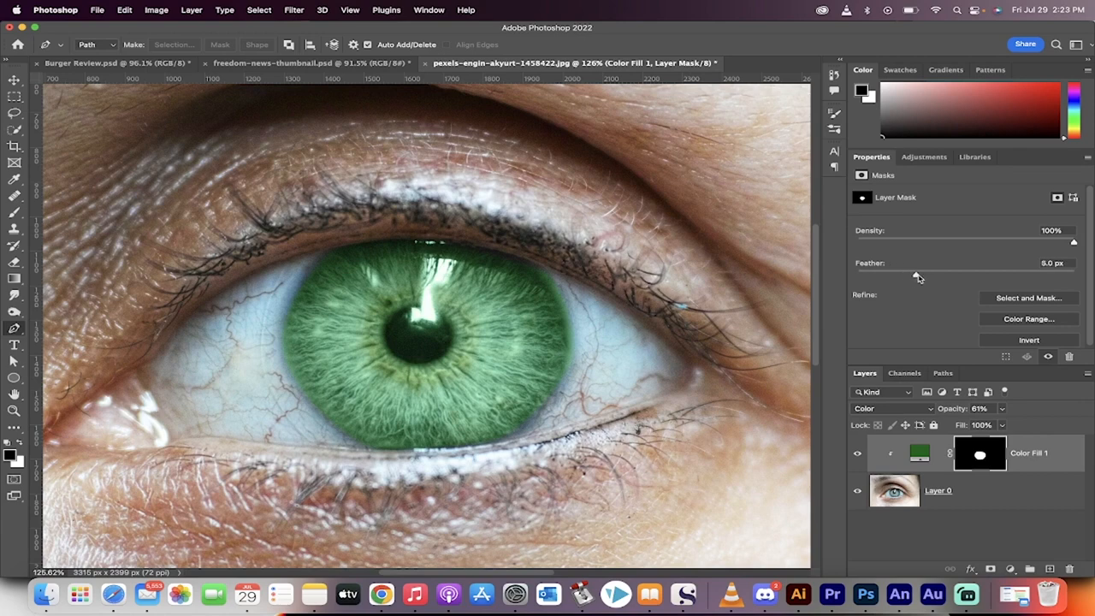
left_click_drag(918, 275, 1007, 276)
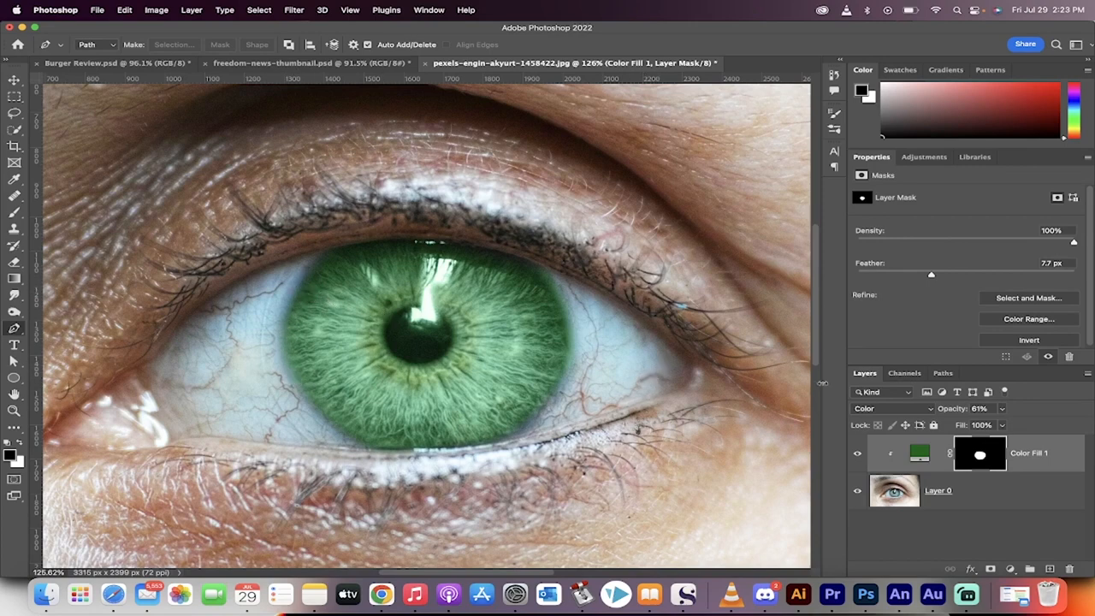
mouse_move(614, 396)
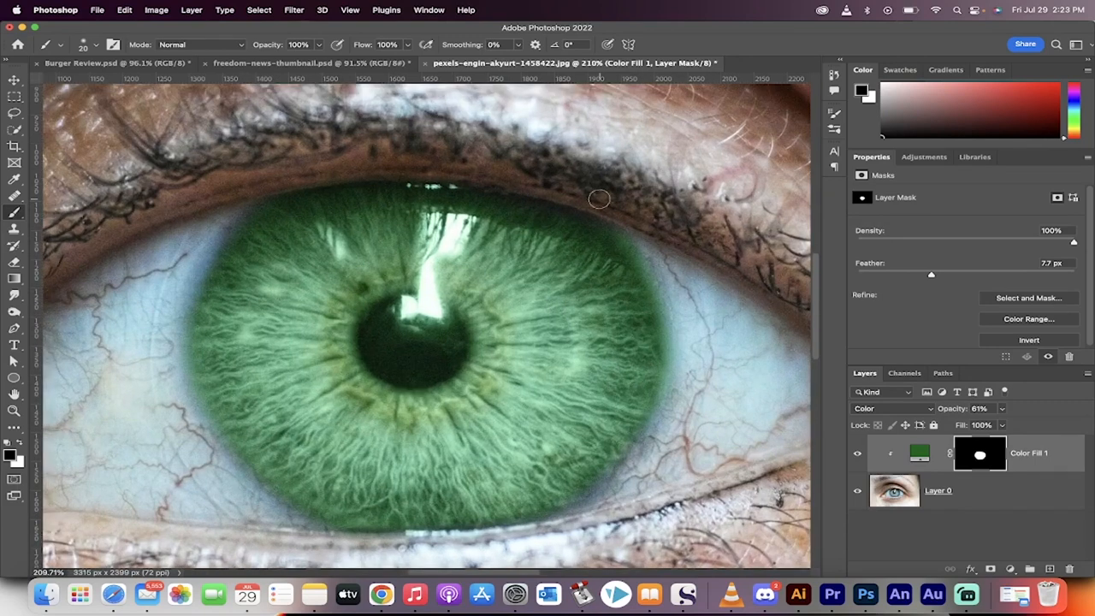
mouse_move(656, 294)
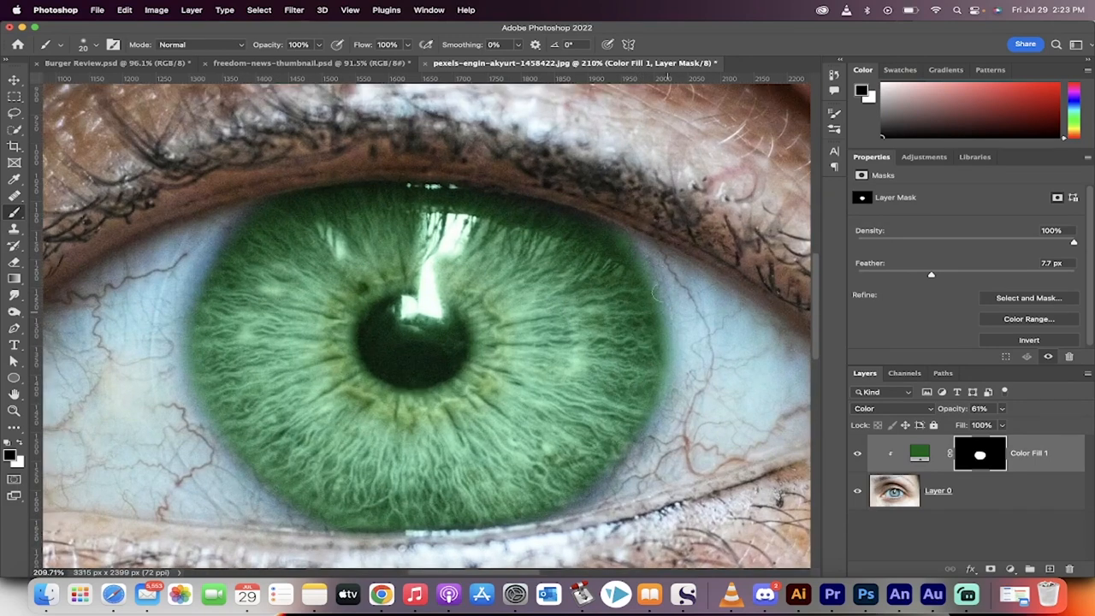